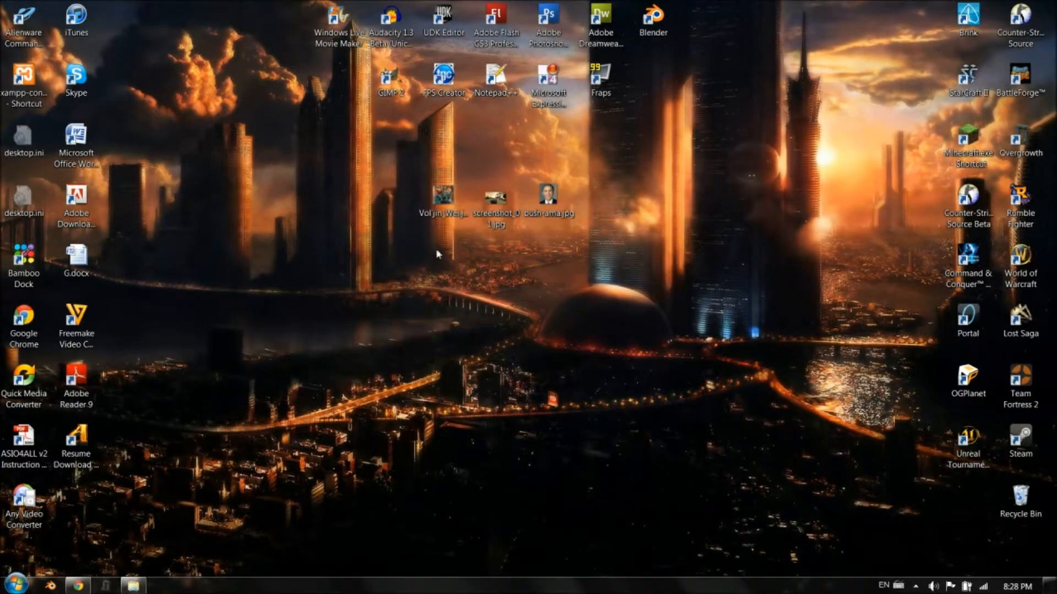
- Select the Vol'jin artwork on the desktop and open it with Photoshop
{"action": "left_click", "coordinate": [442, 204]}
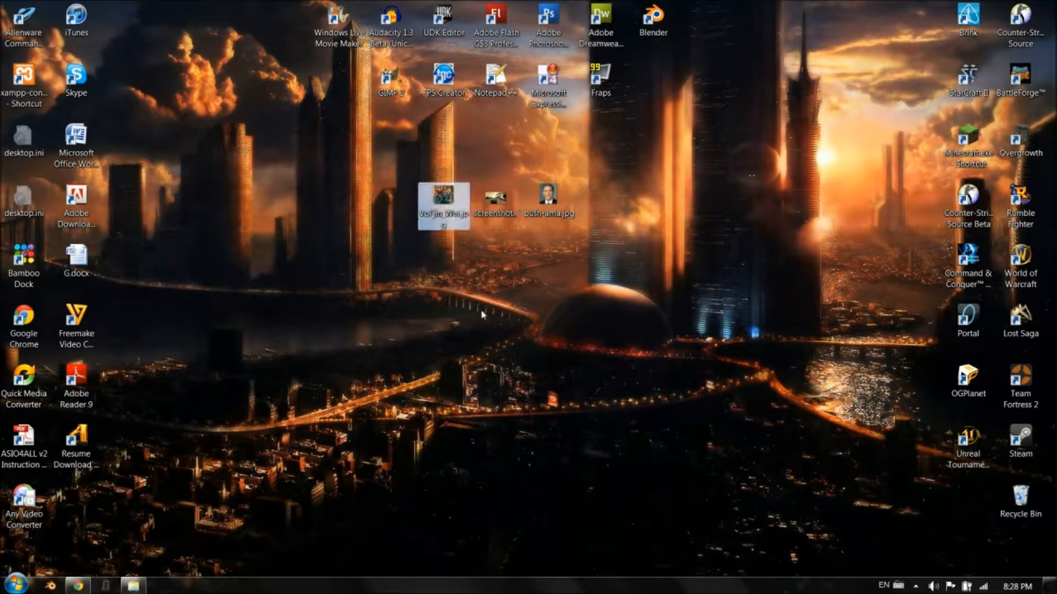
{"action": "right_click", "coordinate": [444, 199]}
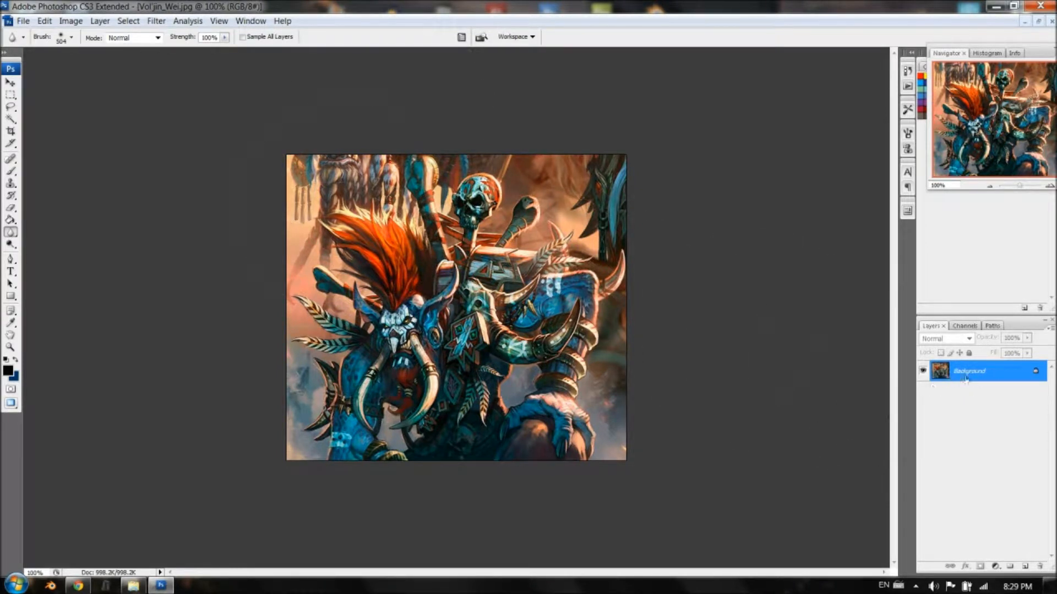
- Convert the locked Background into a regular layer named Layer 0
{"action": "right_click", "coordinate": [970, 371]}
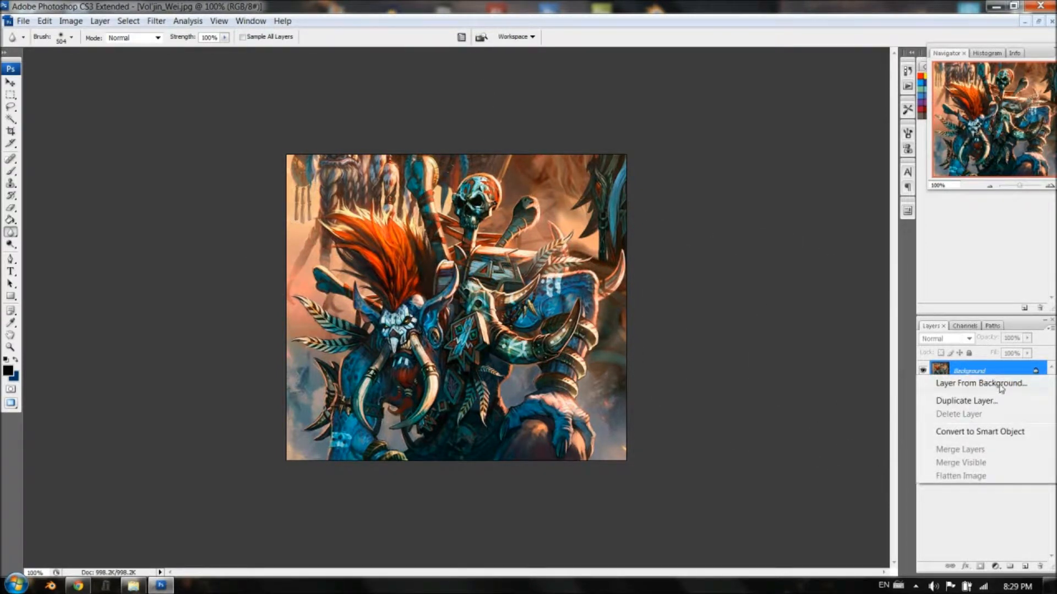
{"action": "left_click", "coordinate": [980, 383]}
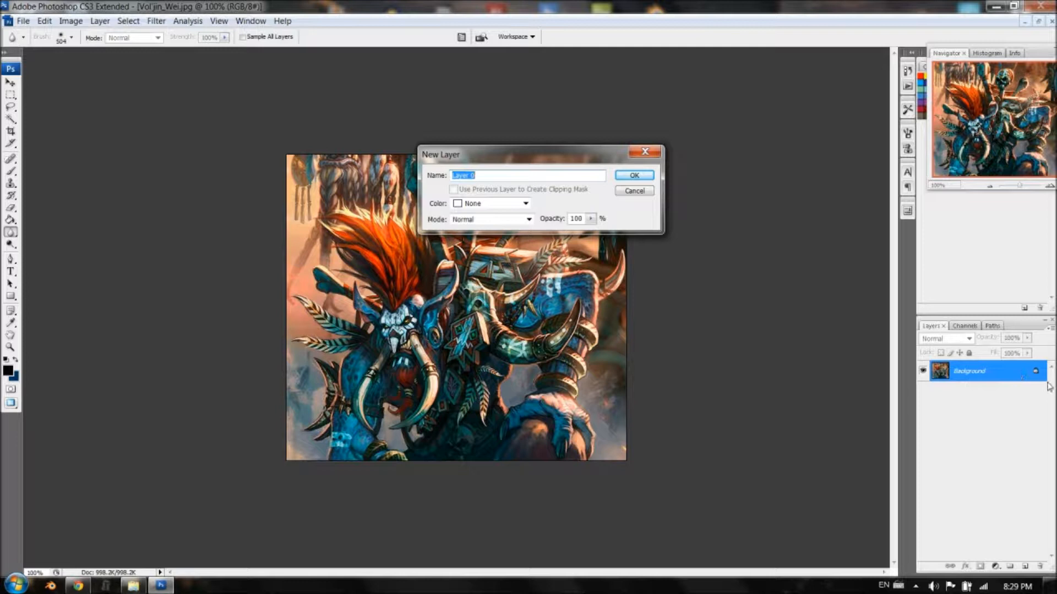
{"action": "left_click", "coordinate": [634, 175]}
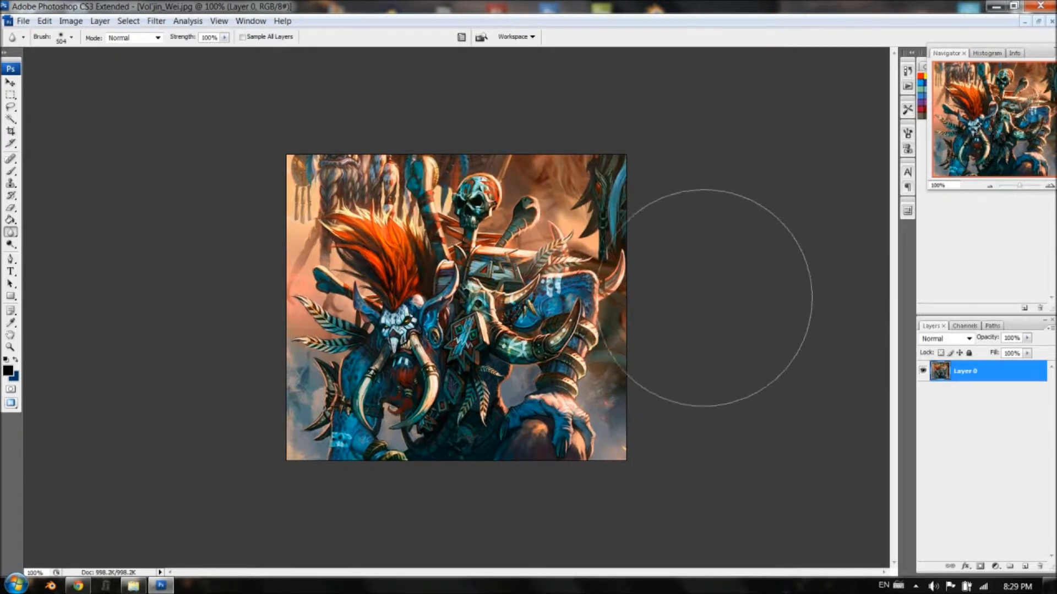
{"action": "mouse_move", "coordinate": [427, 190]}
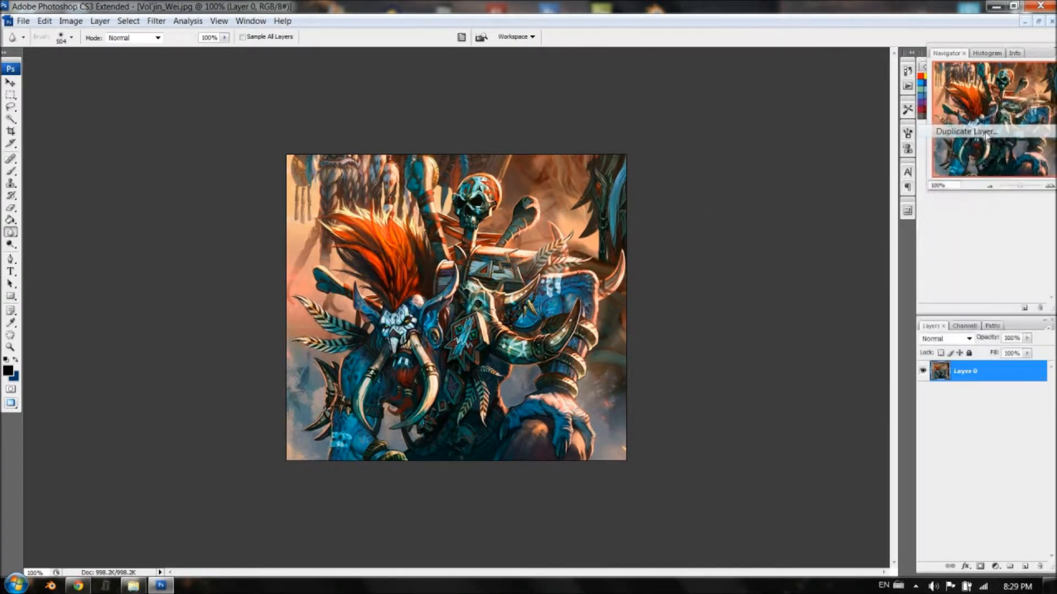
- Duplicate Layer 0, then hide and reshow Layer 0 copy to compare
{"action": "left_click", "coordinate": [968, 132]}
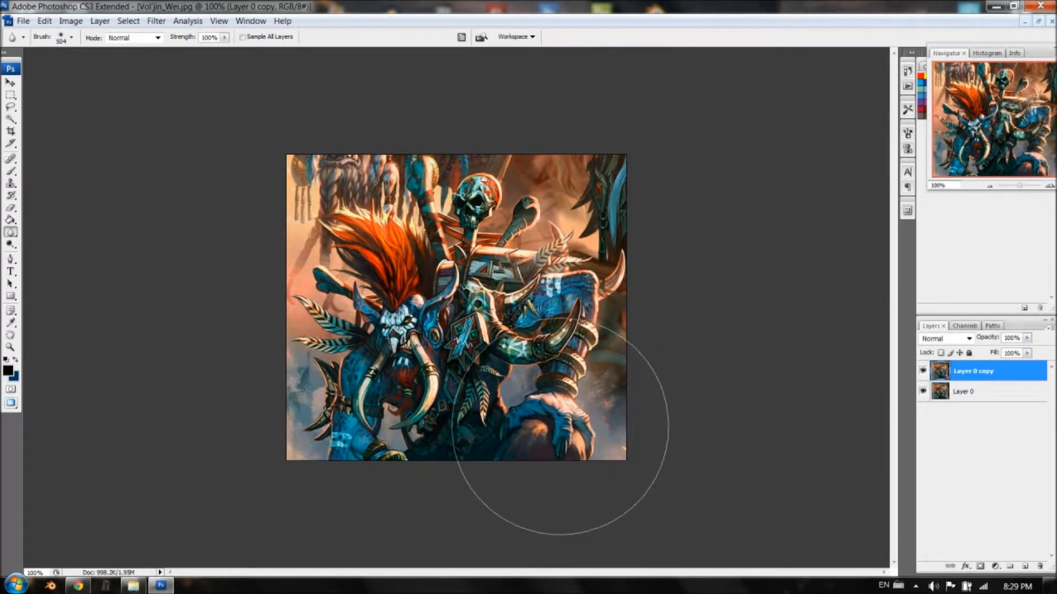
{"action": "mouse_move", "coordinate": [572, 165]}
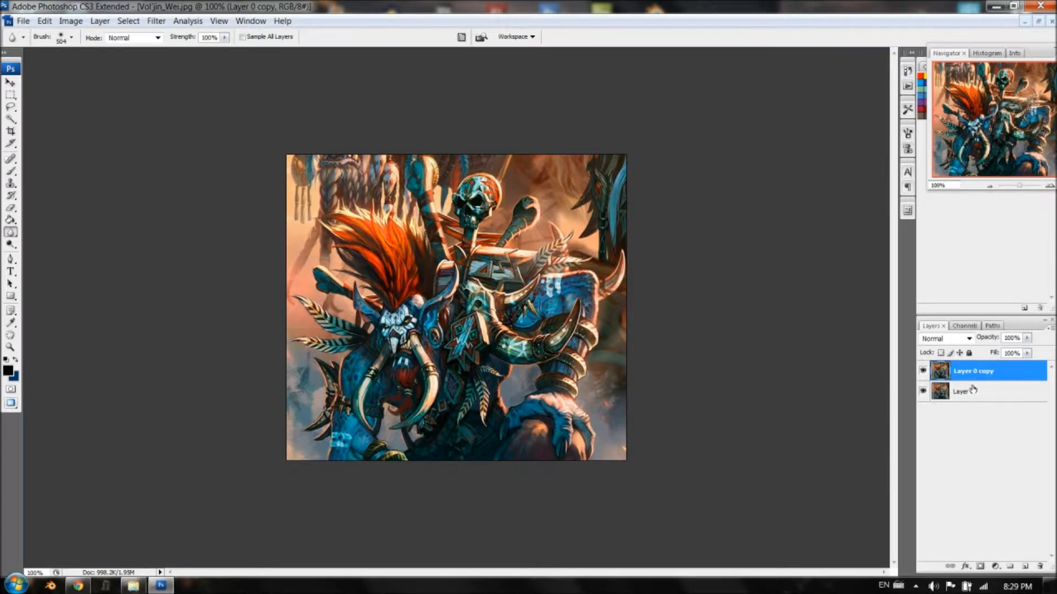
{"action": "left_click", "coordinate": [980, 391]}
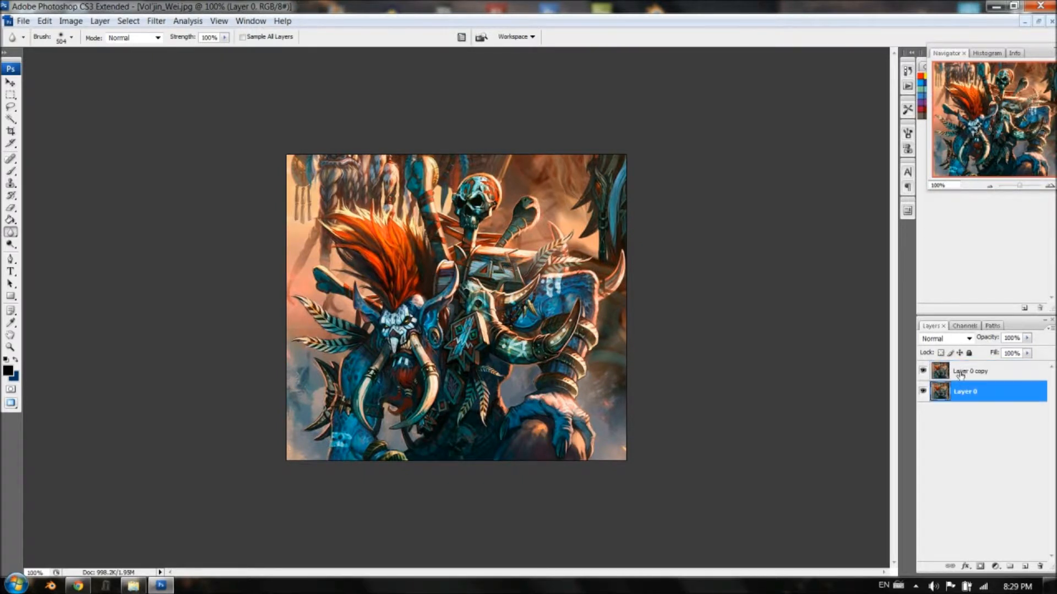
{"action": "left_click", "coordinate": [978, 371]}
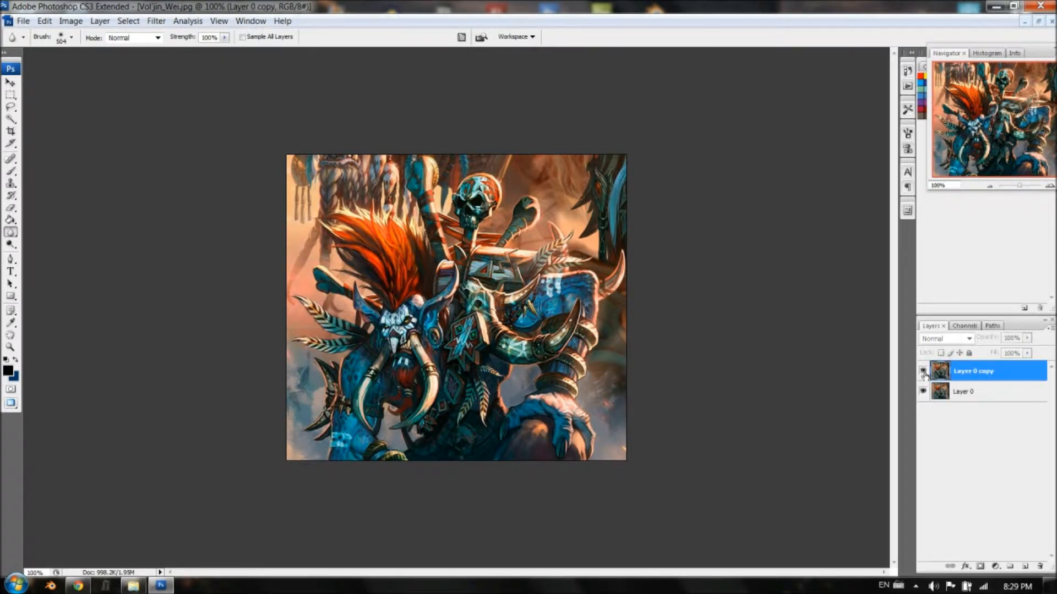
{"action": "left_click", "coordinate": [922, 371]}
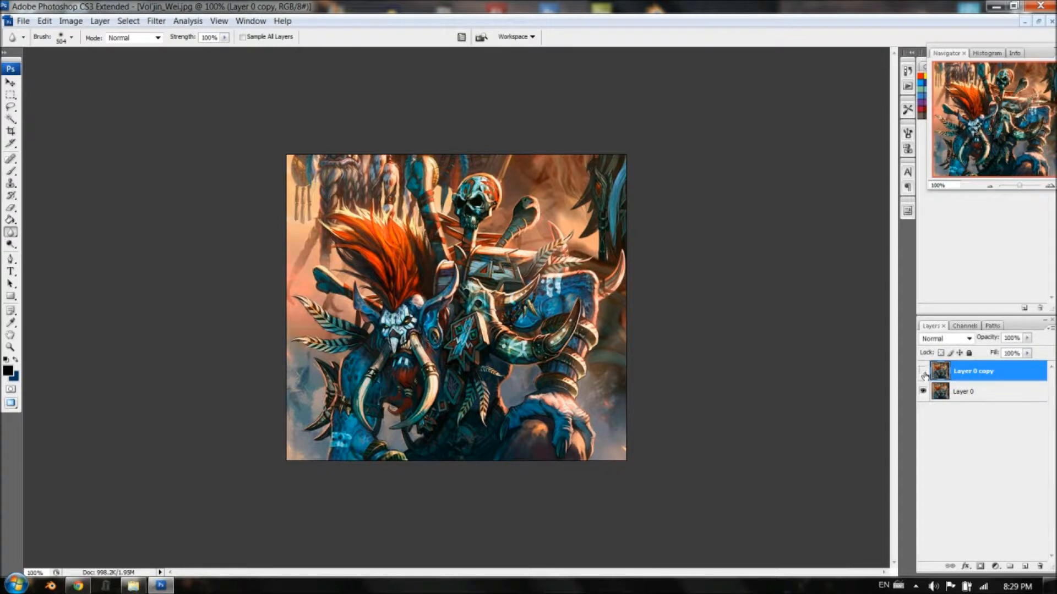
{"action": "left_click", "coordinate": [922, 372]}
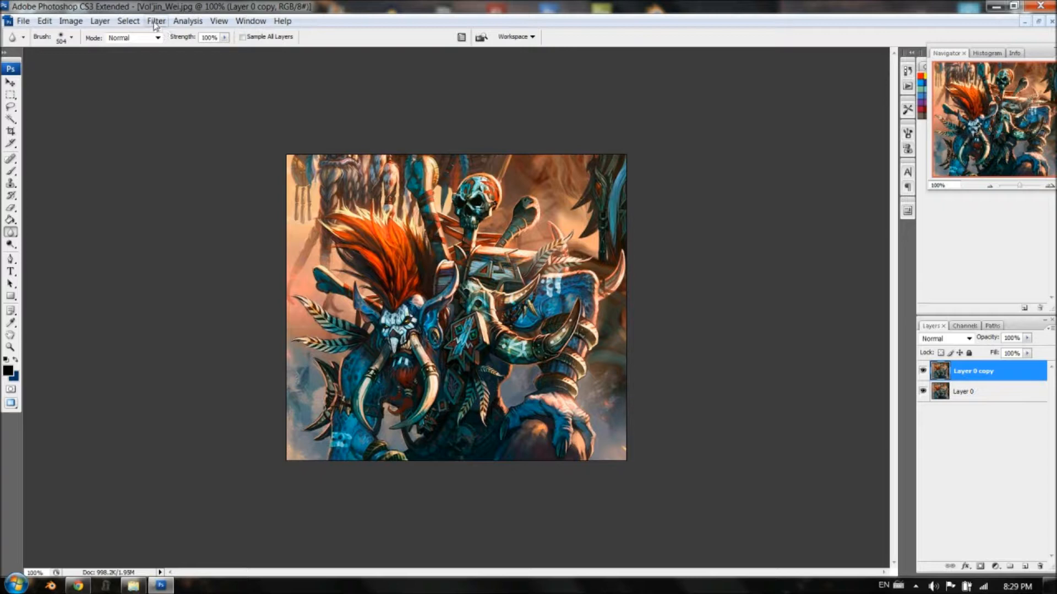
- Apply a Gaussian Blur filter to Layer 0 copy
{"action": "left_click", "coordinate": [156, 21]}
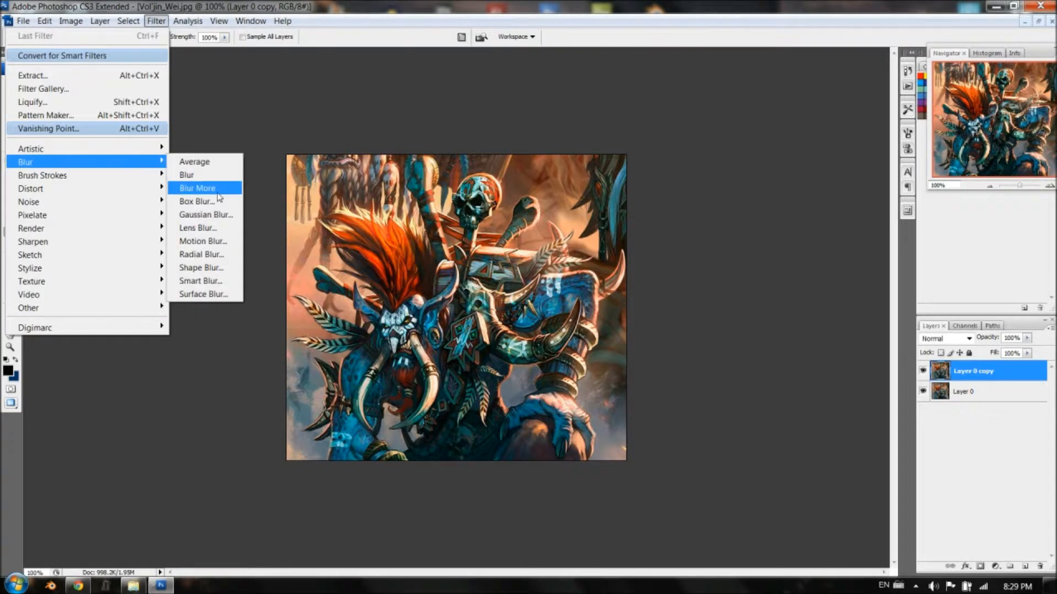
{"action": "left_click", "coordinate": [206, 215]}
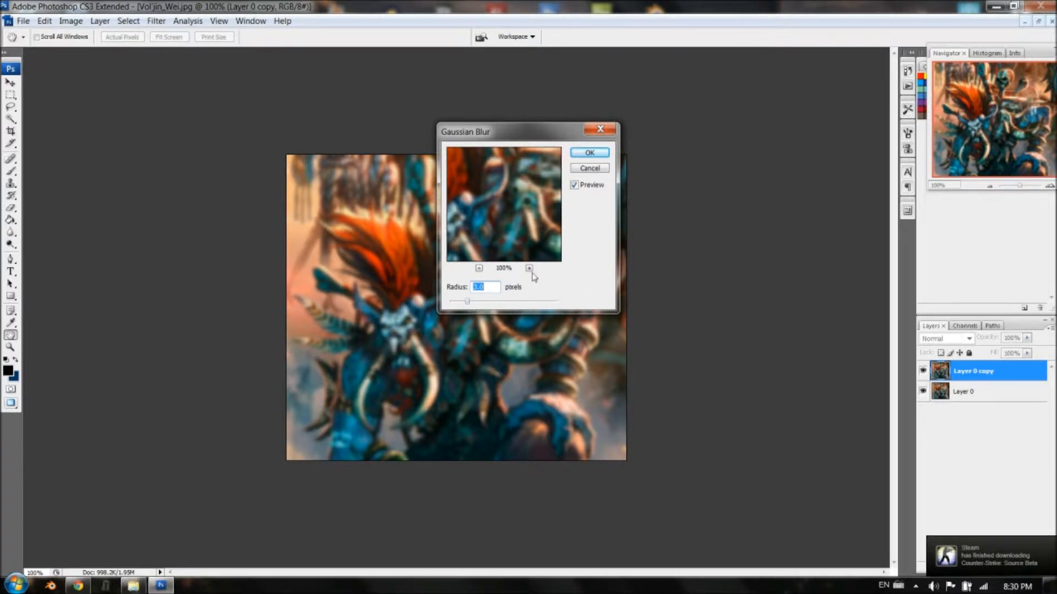
{"action": "mouse_move", "coordinate": [600, 220]}
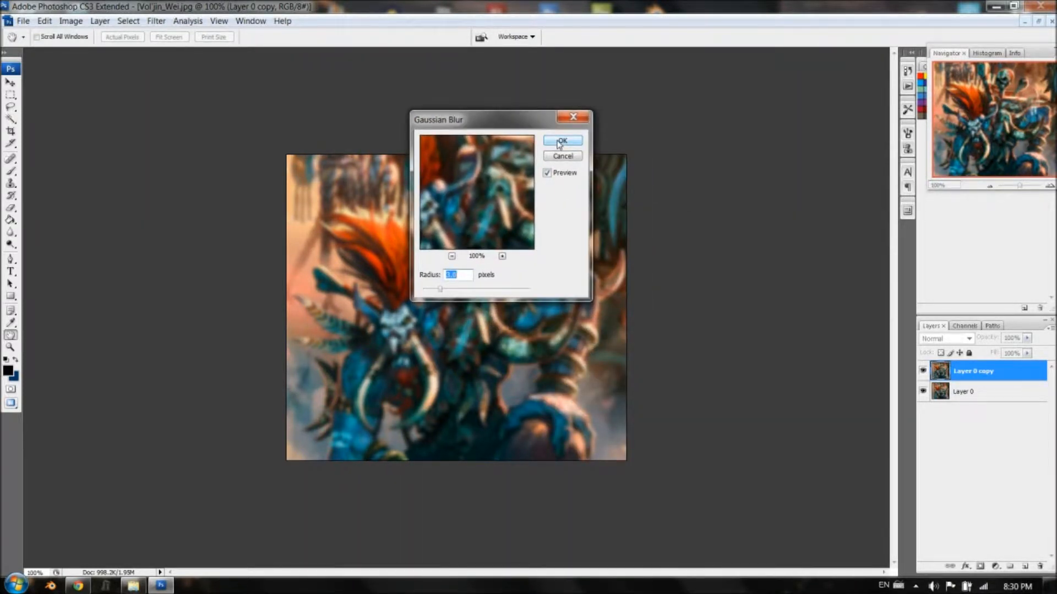
{"action": "left_click", "coordinate": [562, 141]}
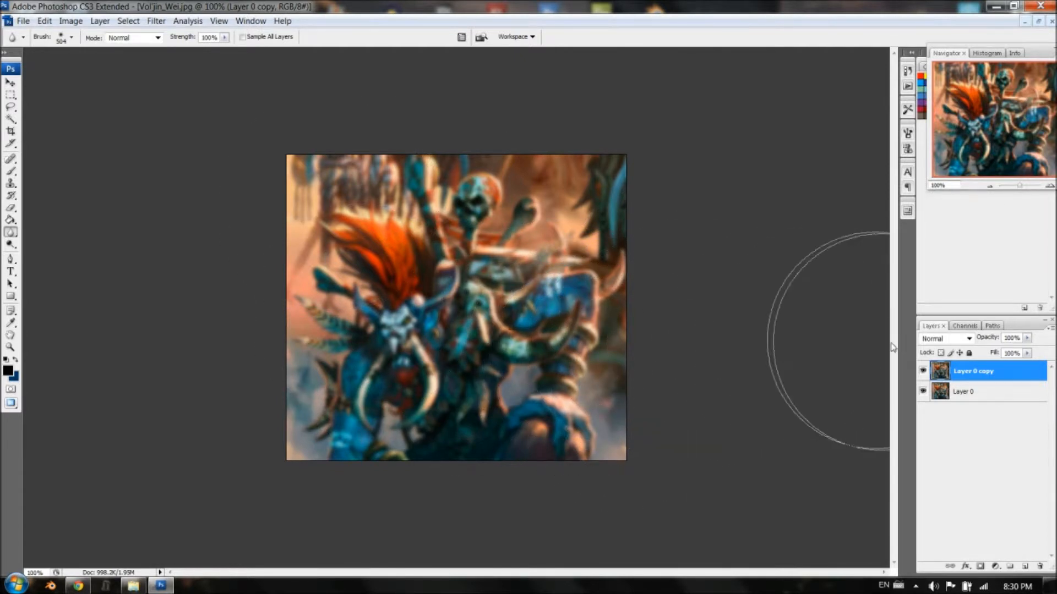
{"action": "mouse_move", "coordinate": [983, 372]}
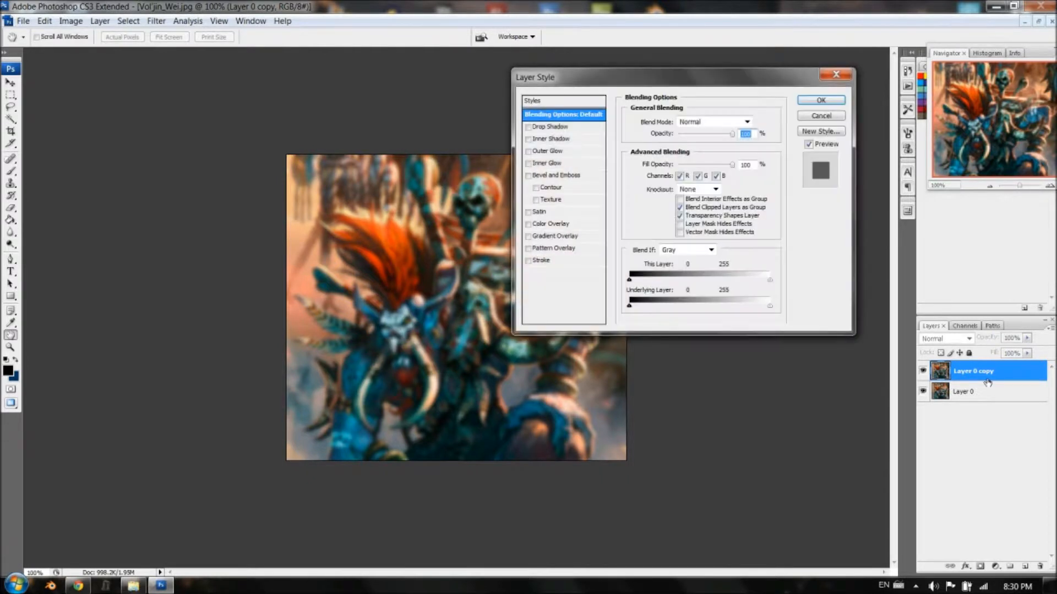
- Set Layer 0 copy's blending options to Overlay mode at 100% opacity
{"action": "left_click", "coordinate": [820, 99]}
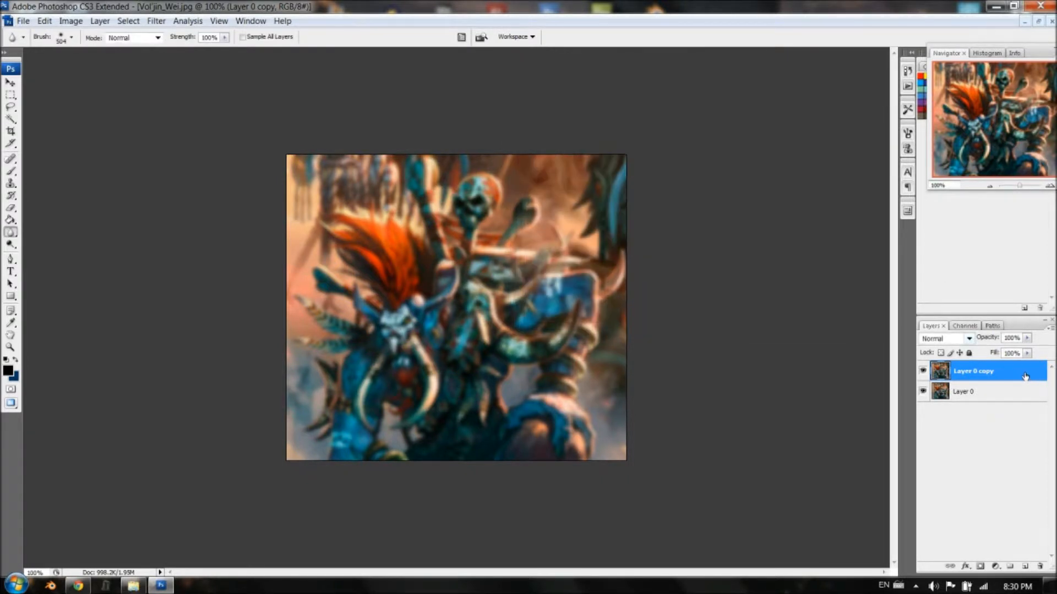
{"action": "mouse_move", "coordinate": [964, 120]}
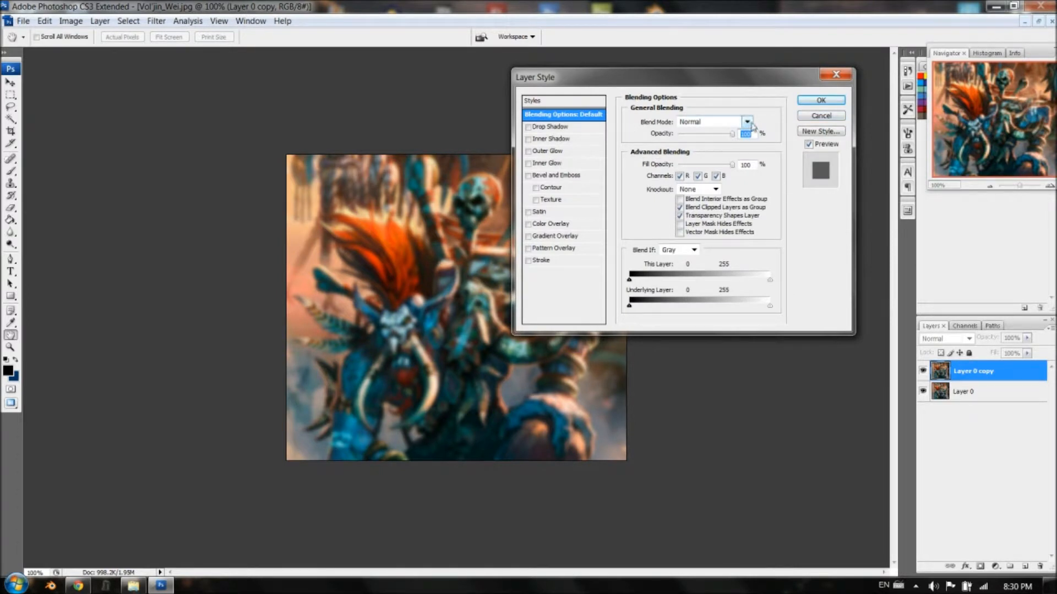
{"action": "left_click", "coordinate": [747, 122]}
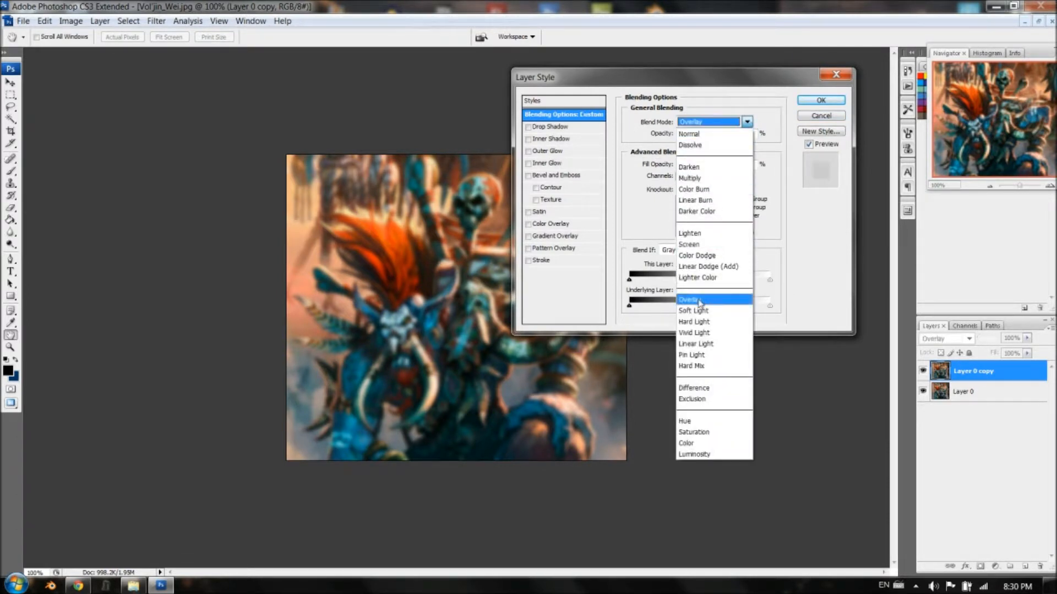
{"action": "left_click", "coordinate": [691, 300]}
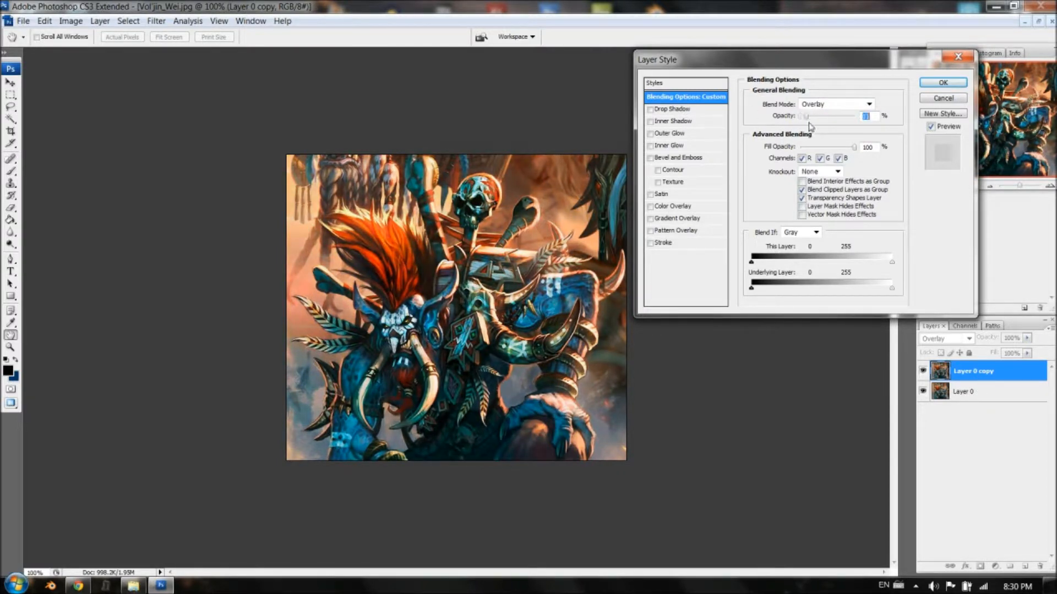
{"action": "left_click_drag", "start_coordinate": [805, 116], "coordinate": [865, 116]}
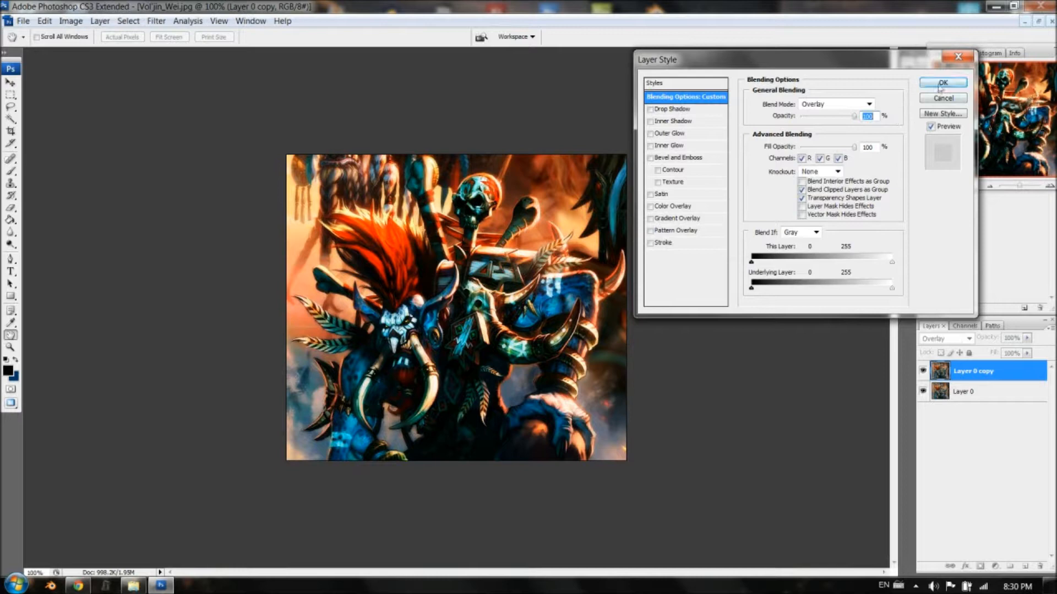
{"action": "left_click", "coordinate": [942, 82]}
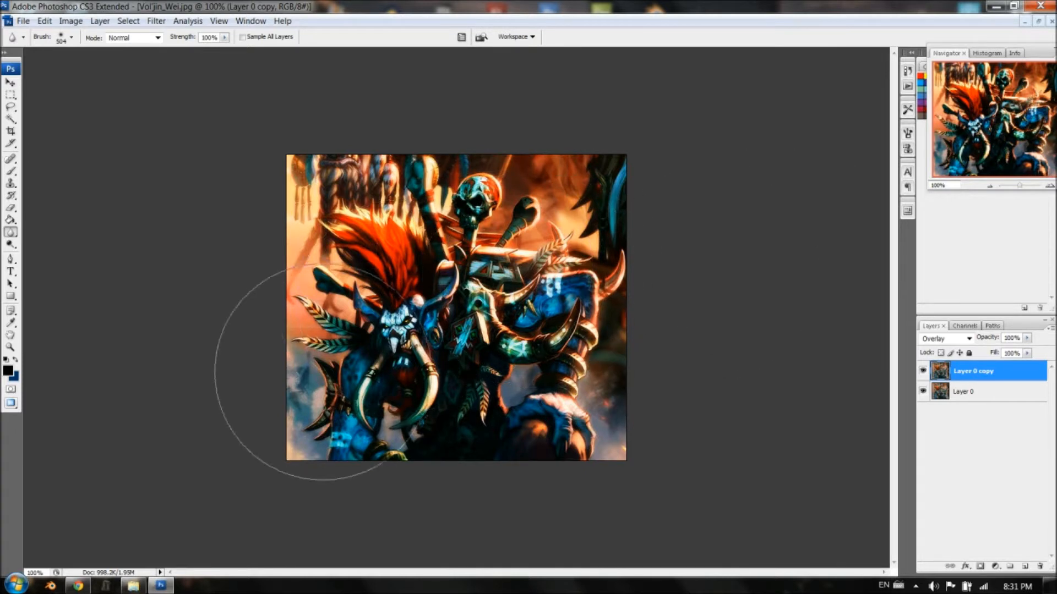
{"action": "mouse_move", "coordinate": [542, 37]}
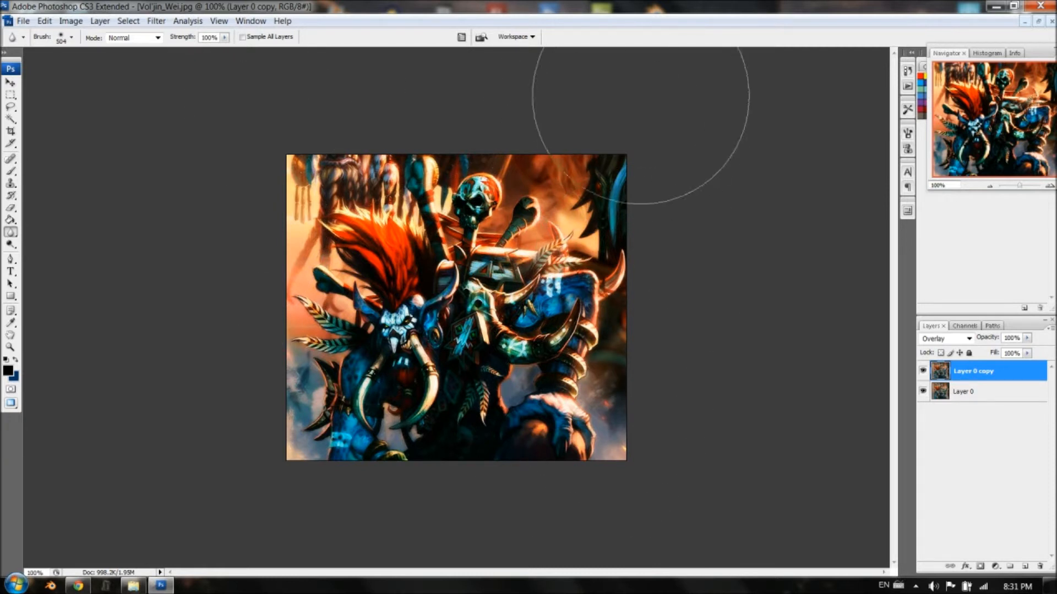
{"action": "mouse_move", "coordinate": [722, 181]}
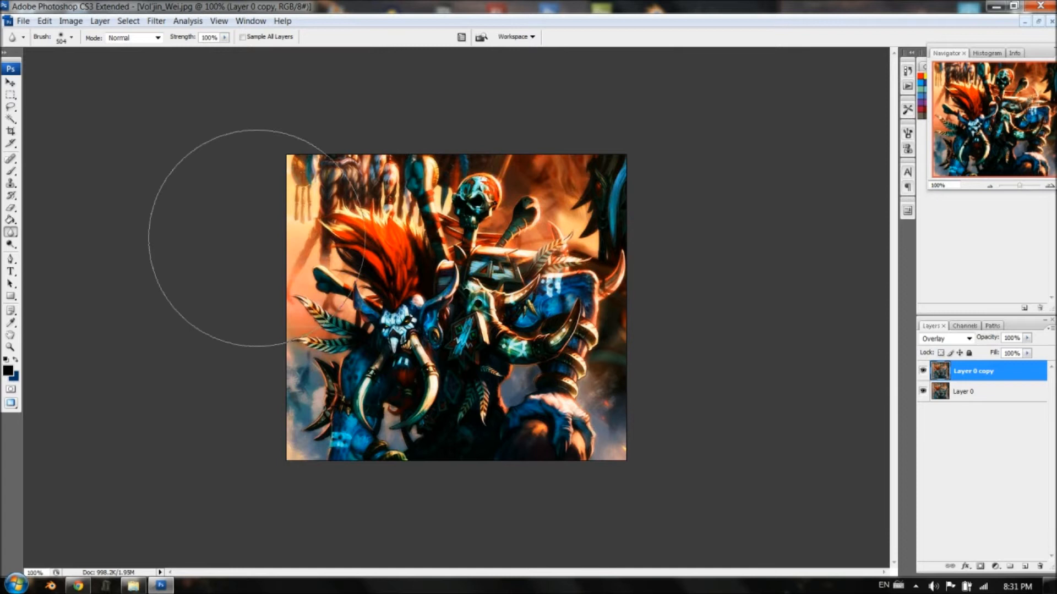
{"action": "mouse_move", "coordinate": [689, 197]}
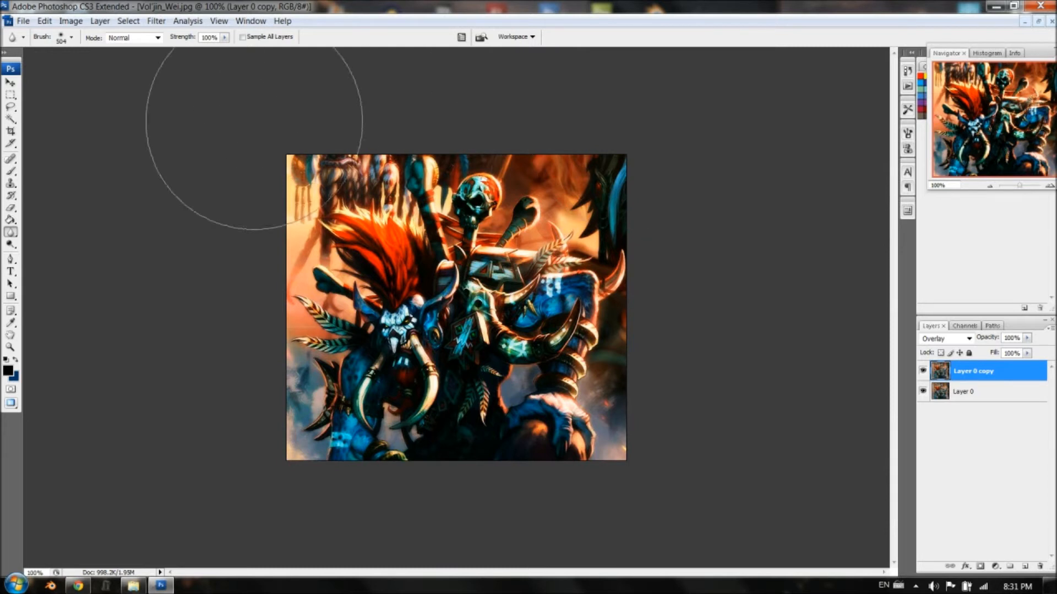
{"action": "mouse_move", "coordinate": [669, 294]}
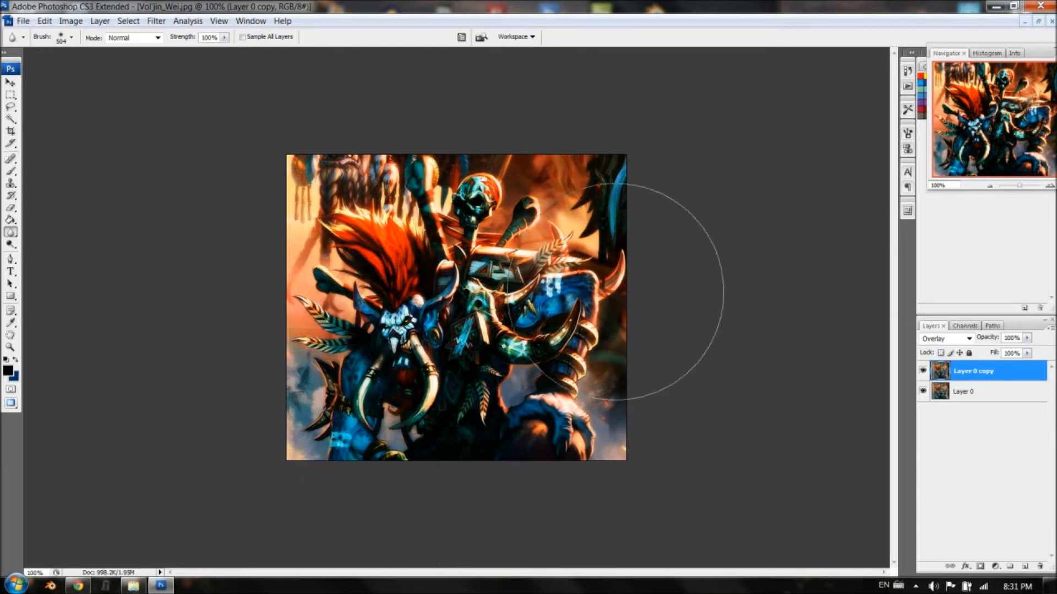
{"action": "mouse_move", "coordinate": [709, 196]}
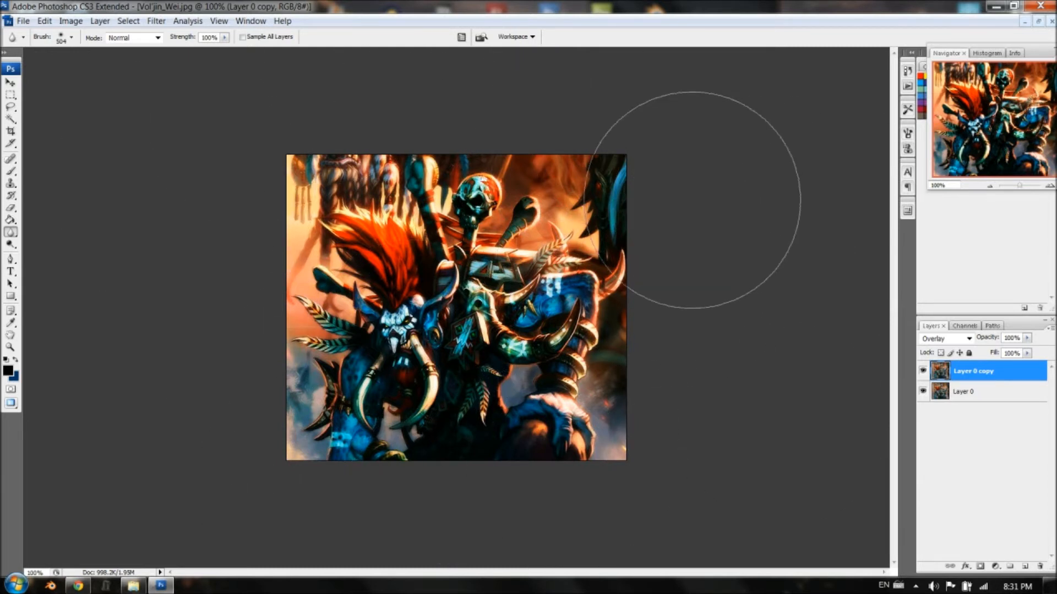